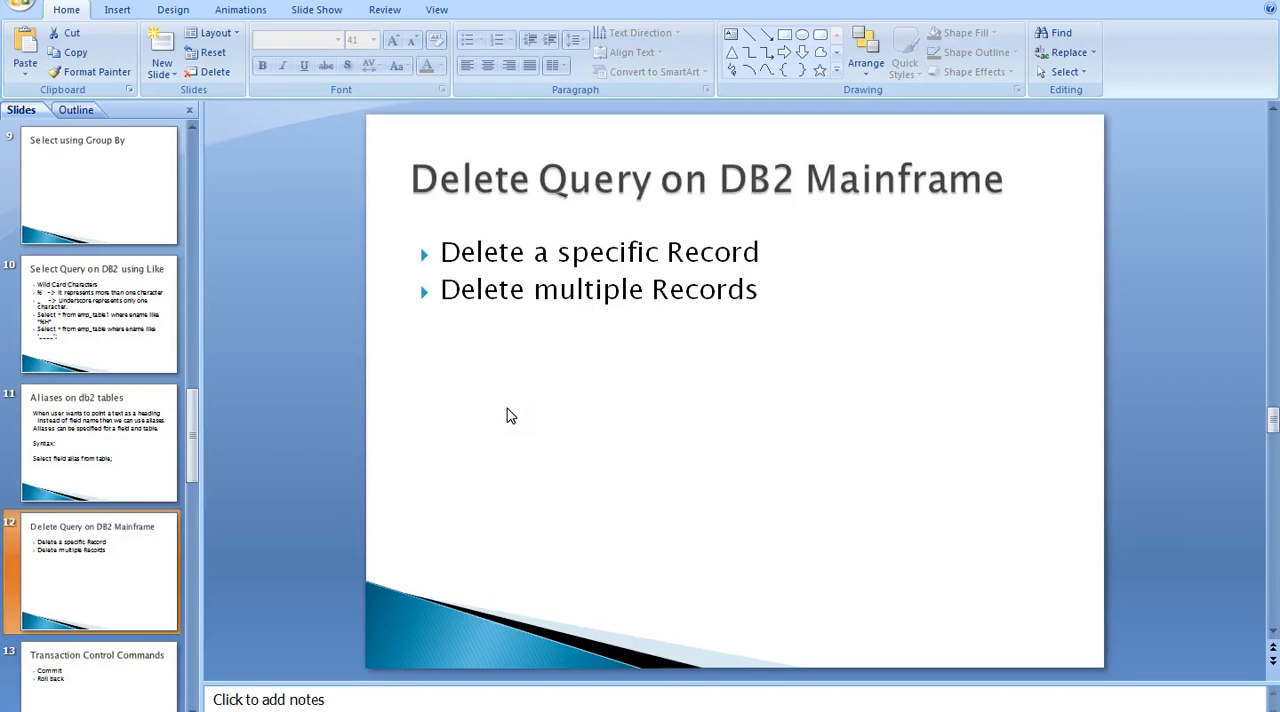
# Step: Present the 'Delete Query on DB2 Mainframe' slide as a full-screen slideshow
pyautogui.press('F5')
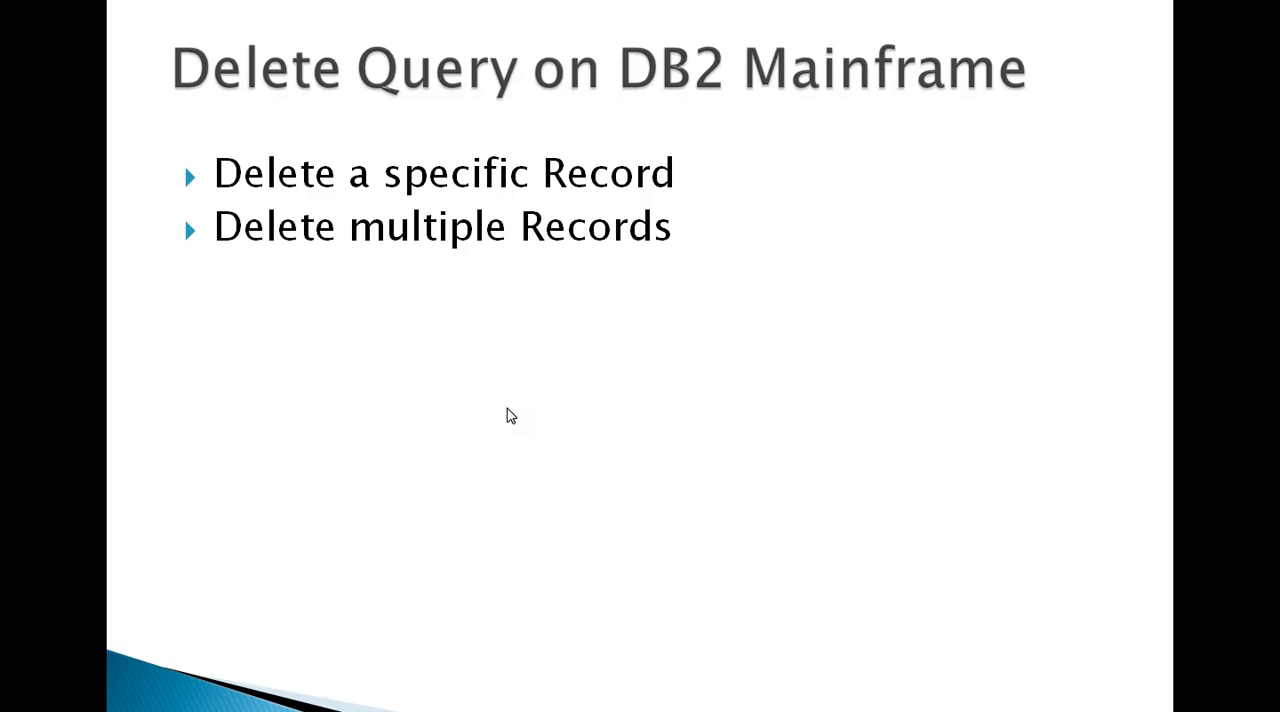
pyautogui.moveTo(540, 396)
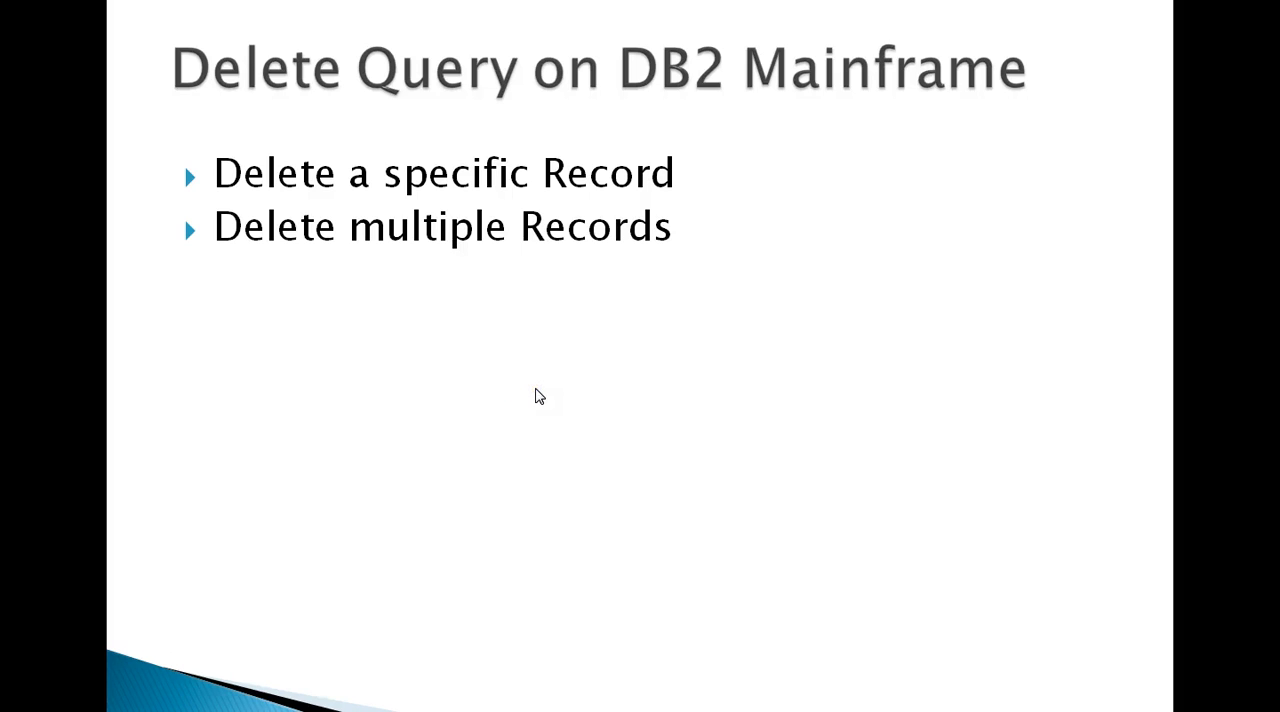
pyautogui.moveTo(270, 570)
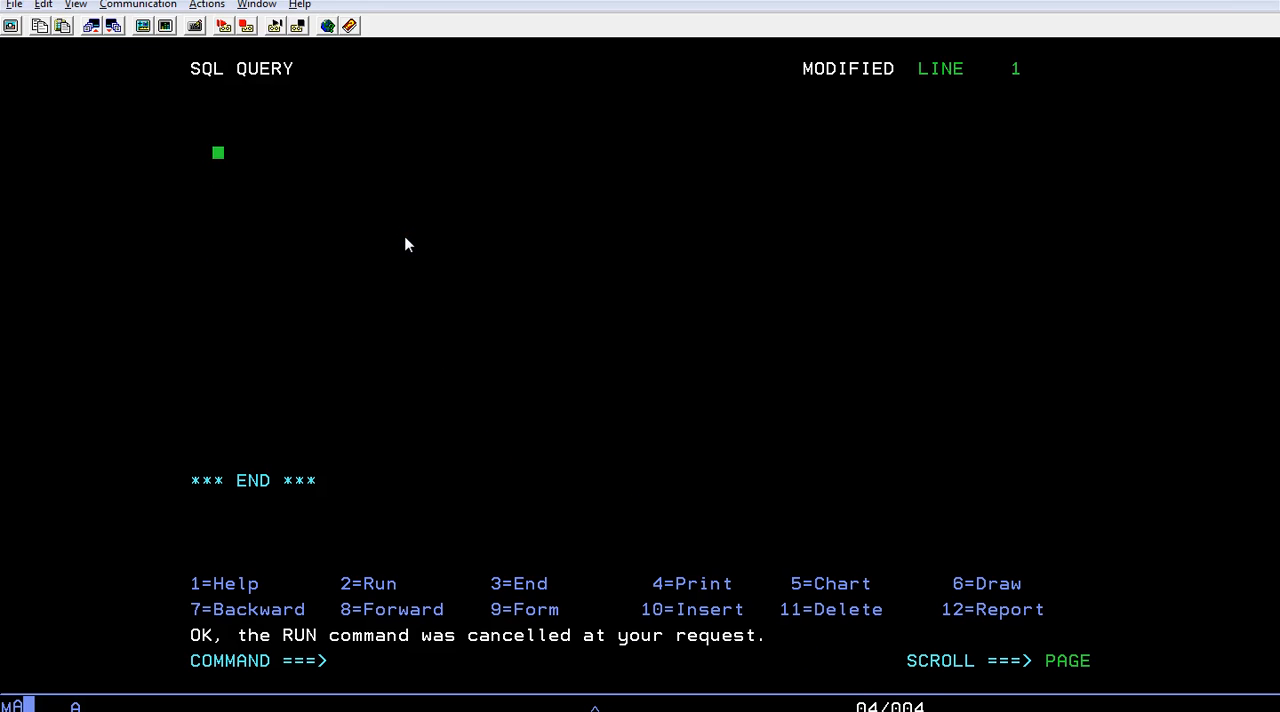
# Step: Run SELECT * FROM EMP_TABLE1 in the QMF SQL query panel to list every row
pyautogui.write('sle')
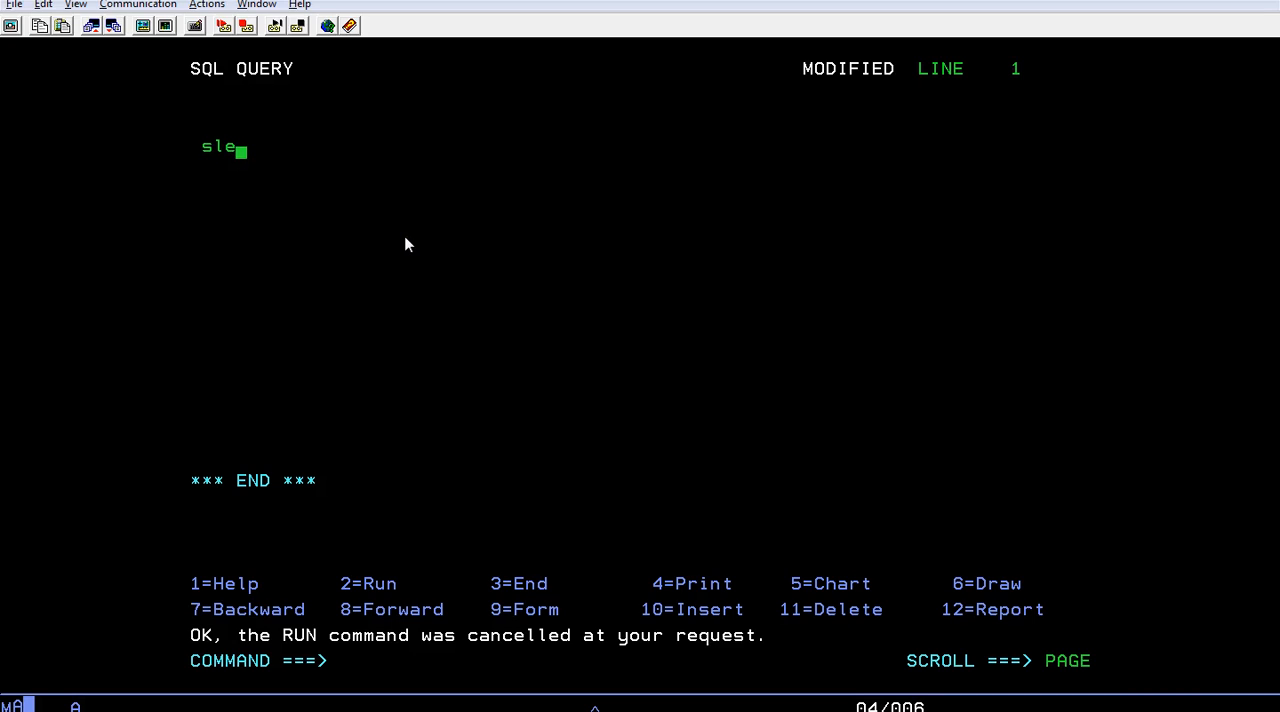
pyautogui.write('e')
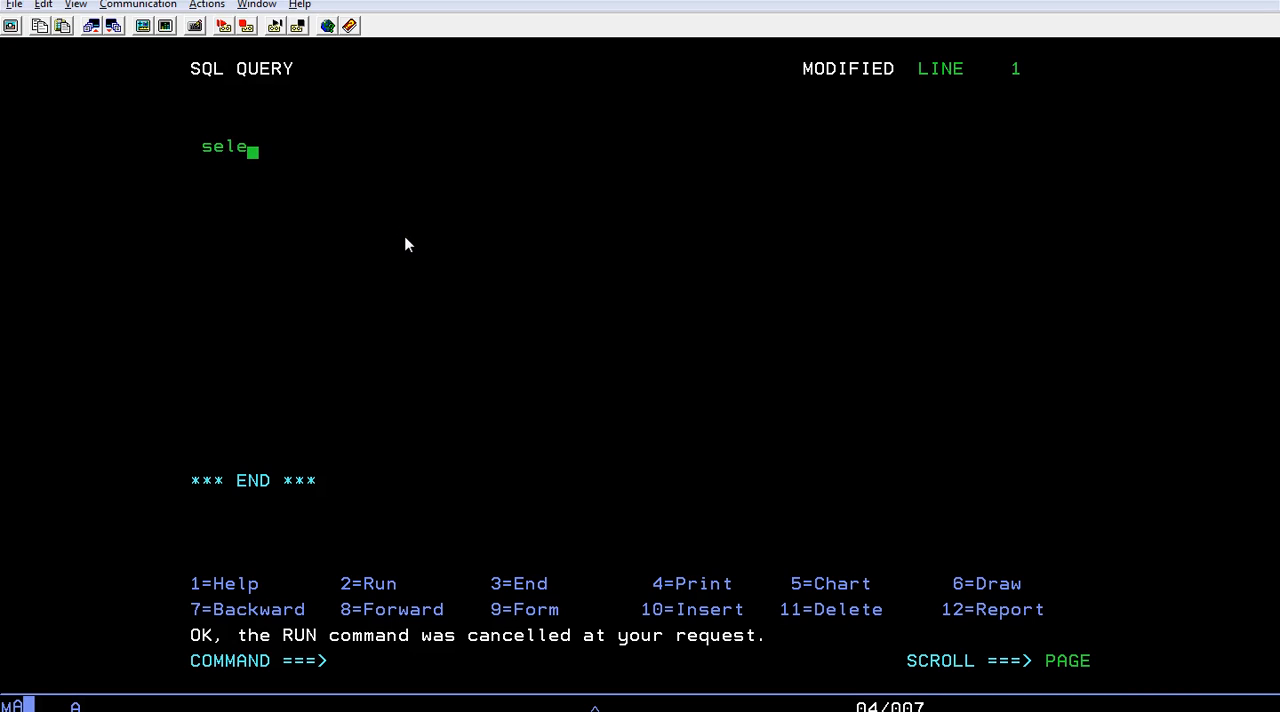
pyautogui.write('ct')
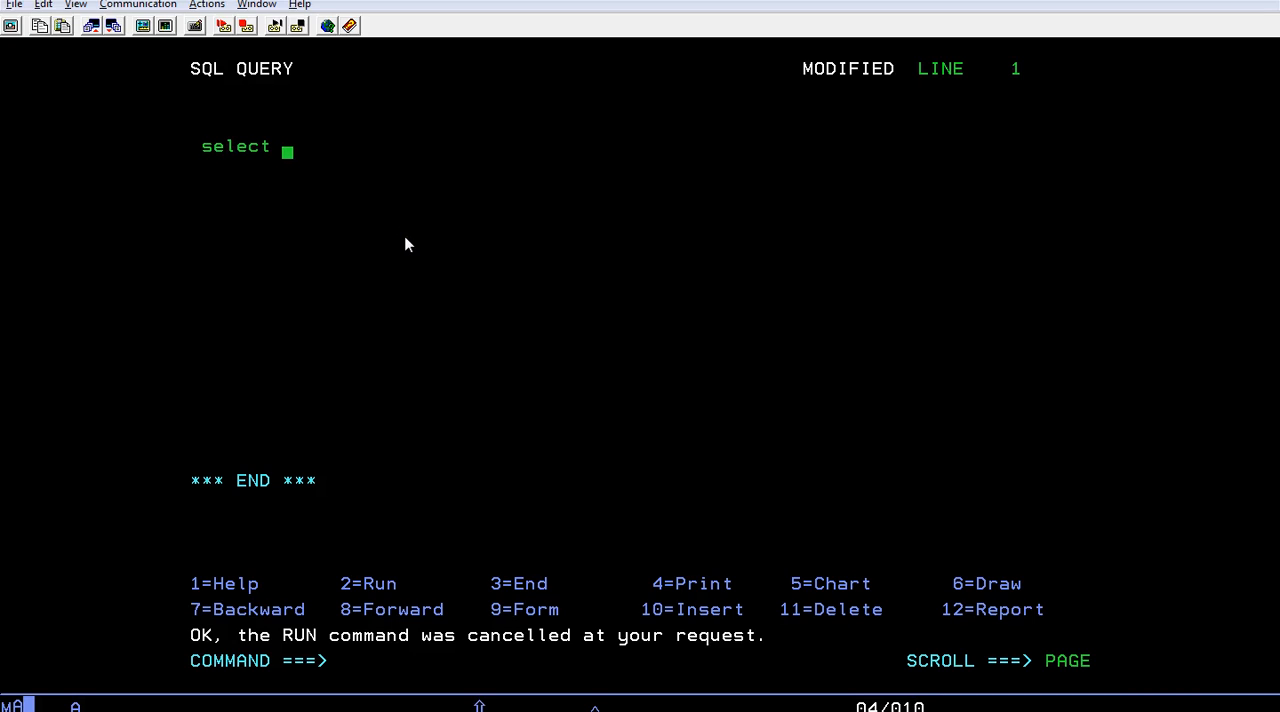
pyautogui.write('* from emp')
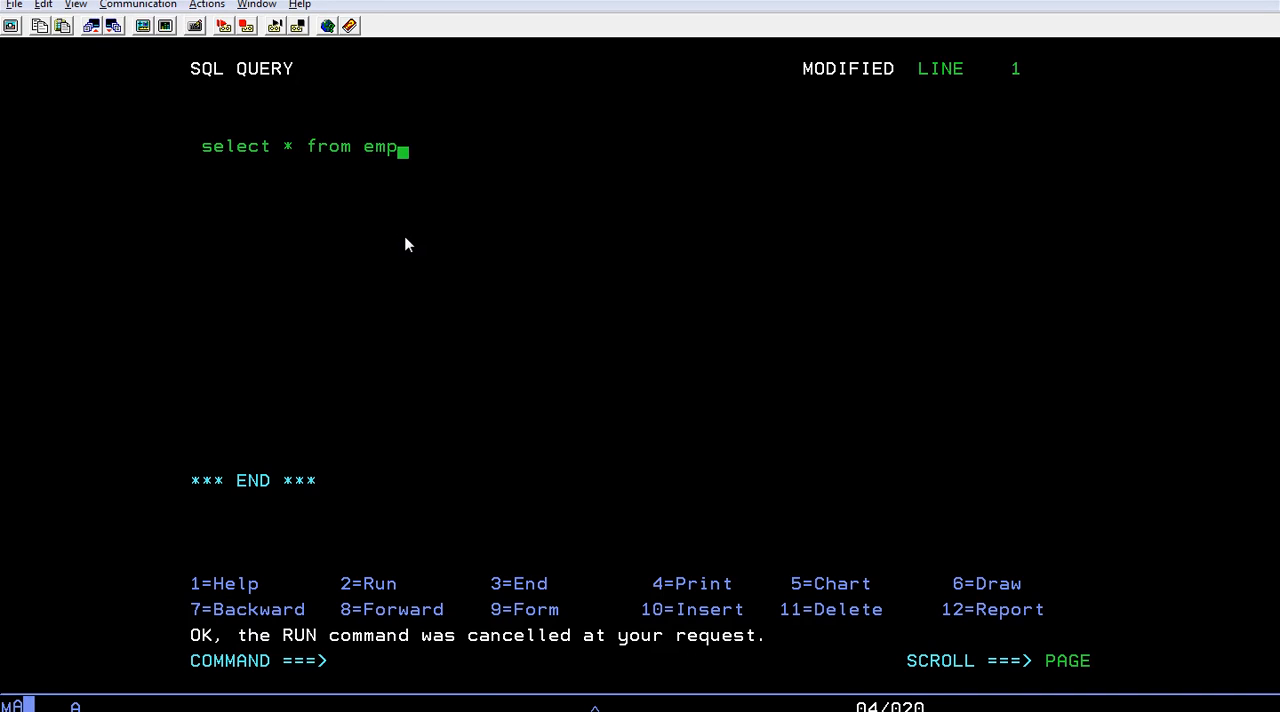
pyautogui.write('_table1')
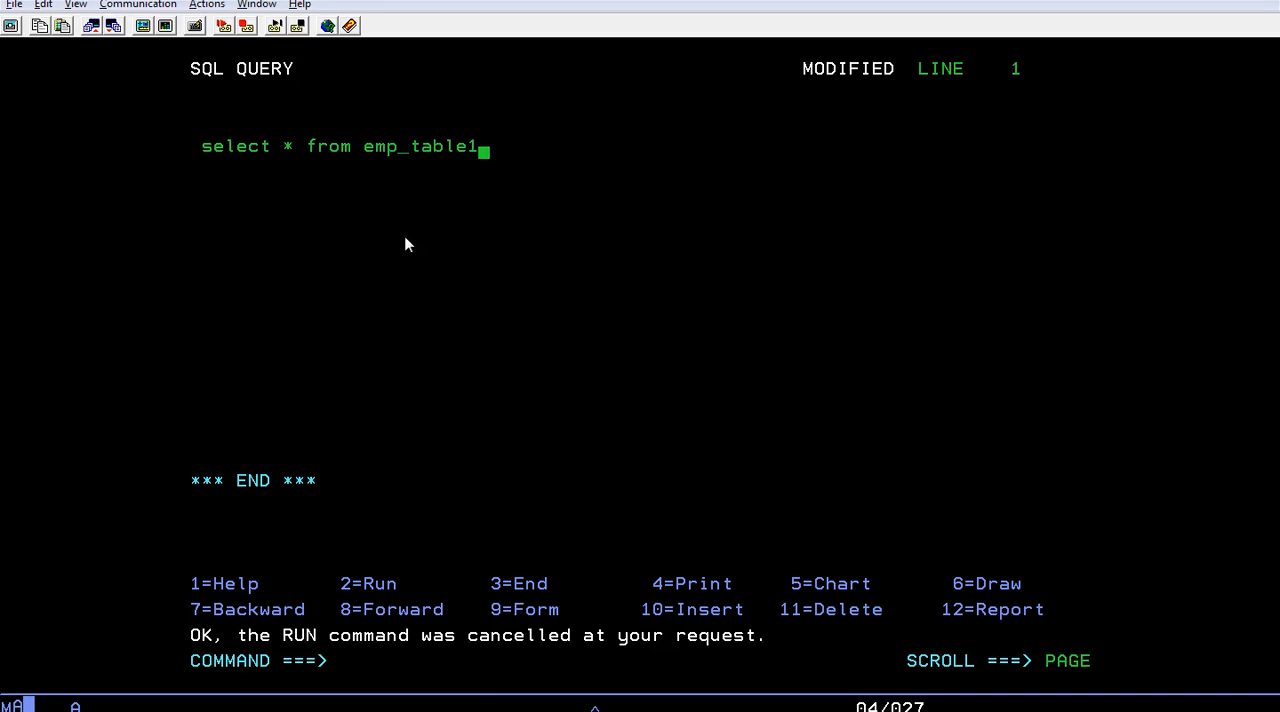
pyautogui.press('f2')
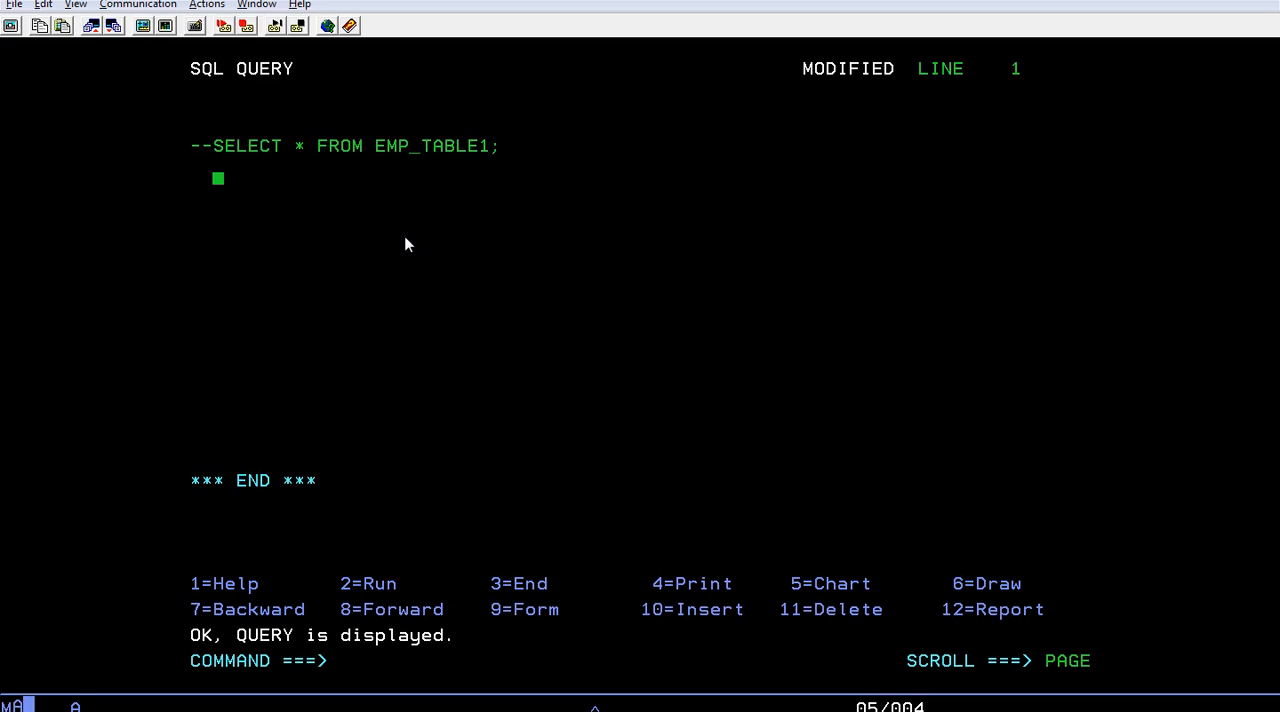
# Step: Write DELETE TABLE EMP_TABLE1 WHERE ENAME = 'SANGARSH' in the query panel
pyautogui.write('delete ta')
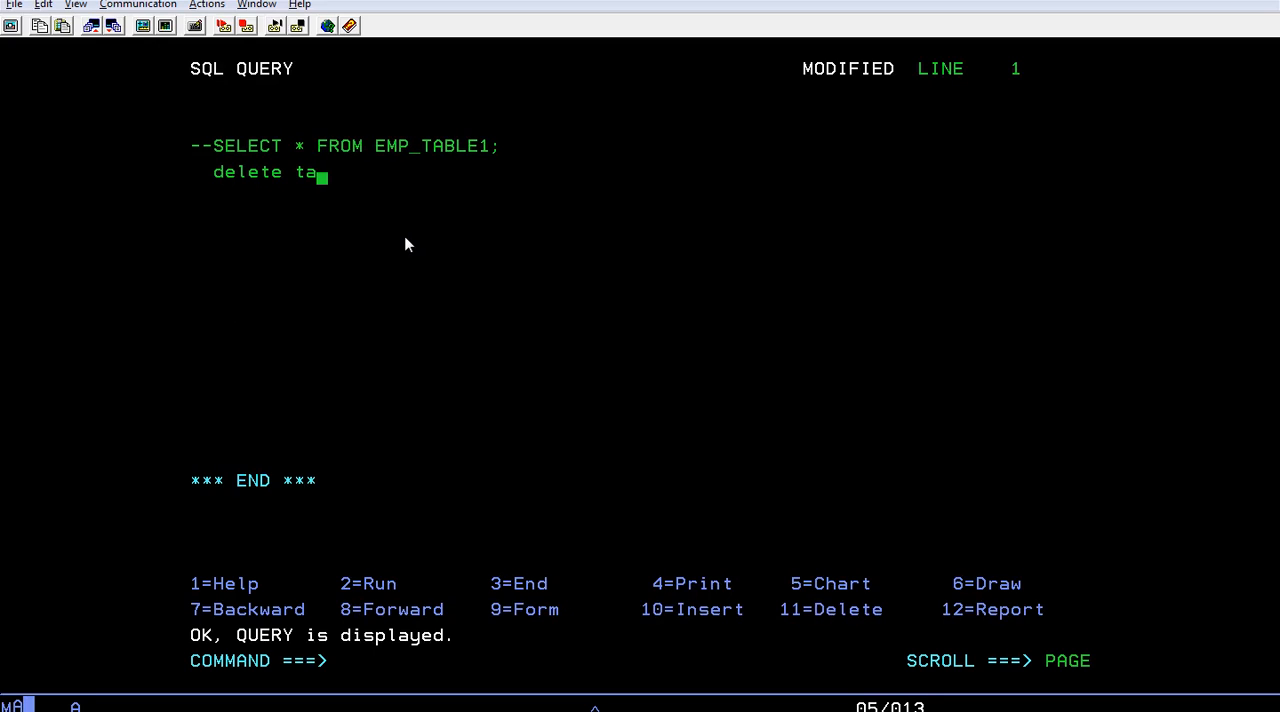
pyautogui.write('ble emp_')
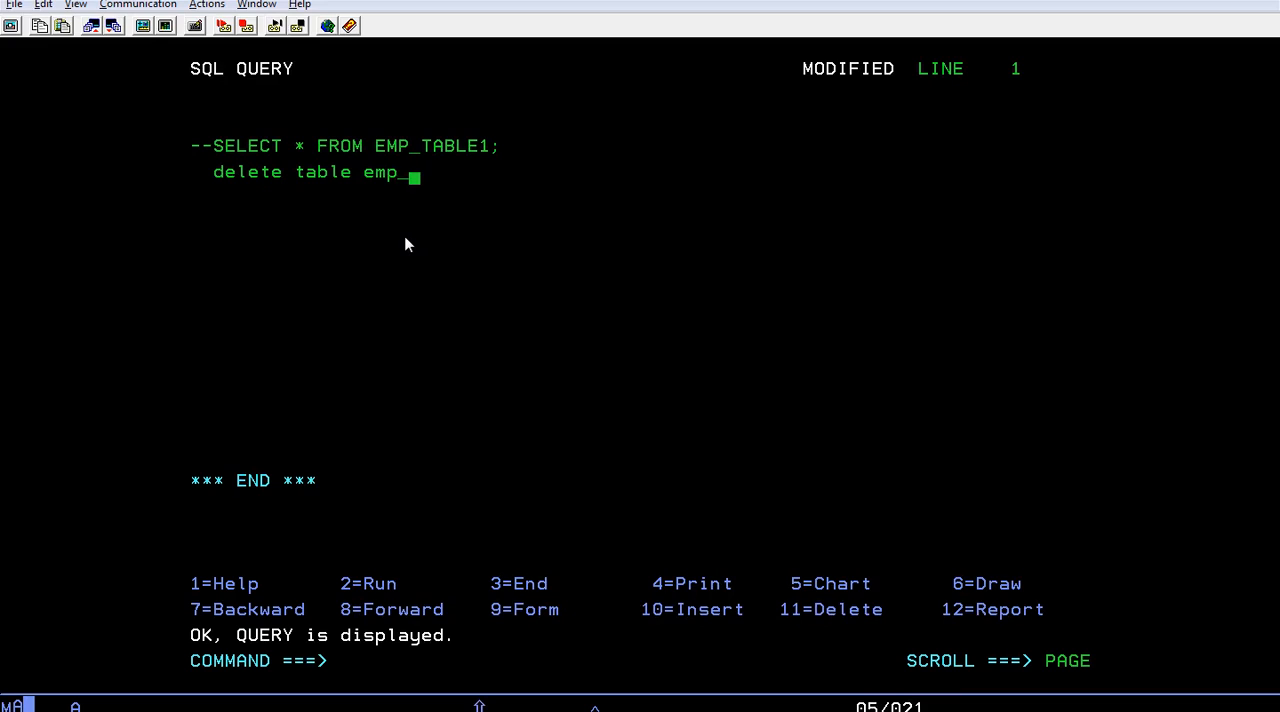
pyautogui.write('table')
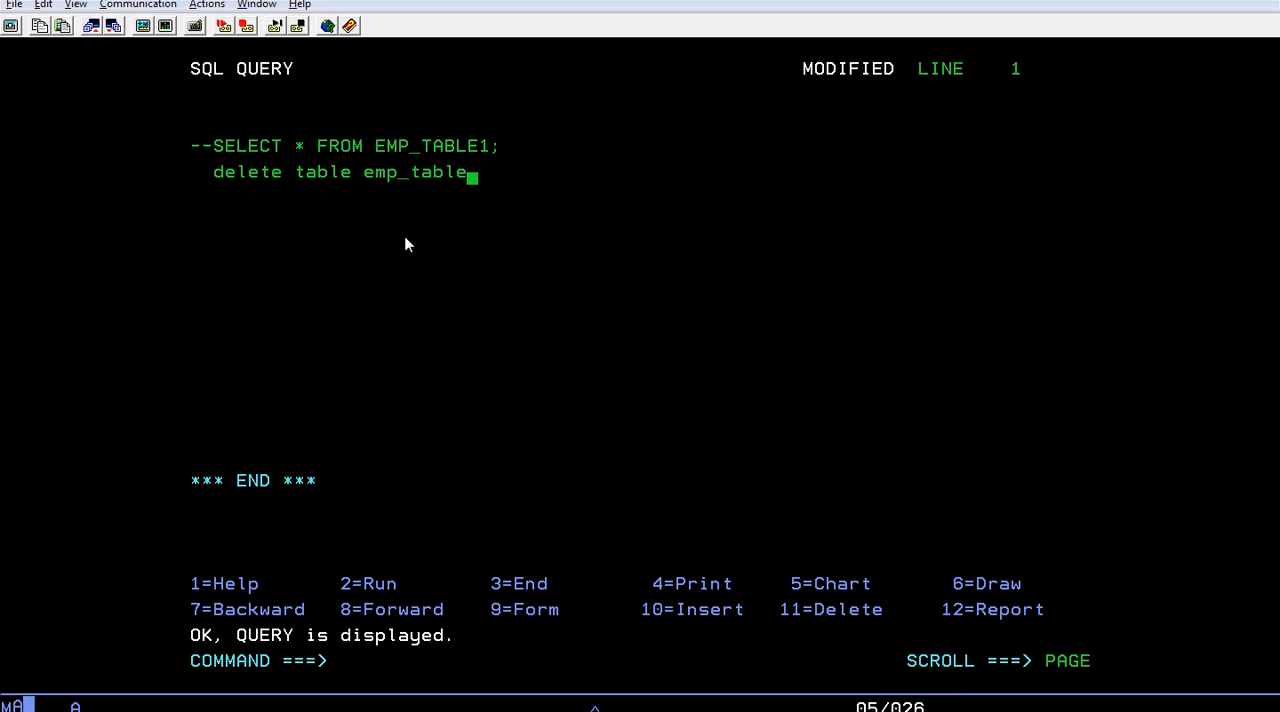
pyautogui.write('1 where')
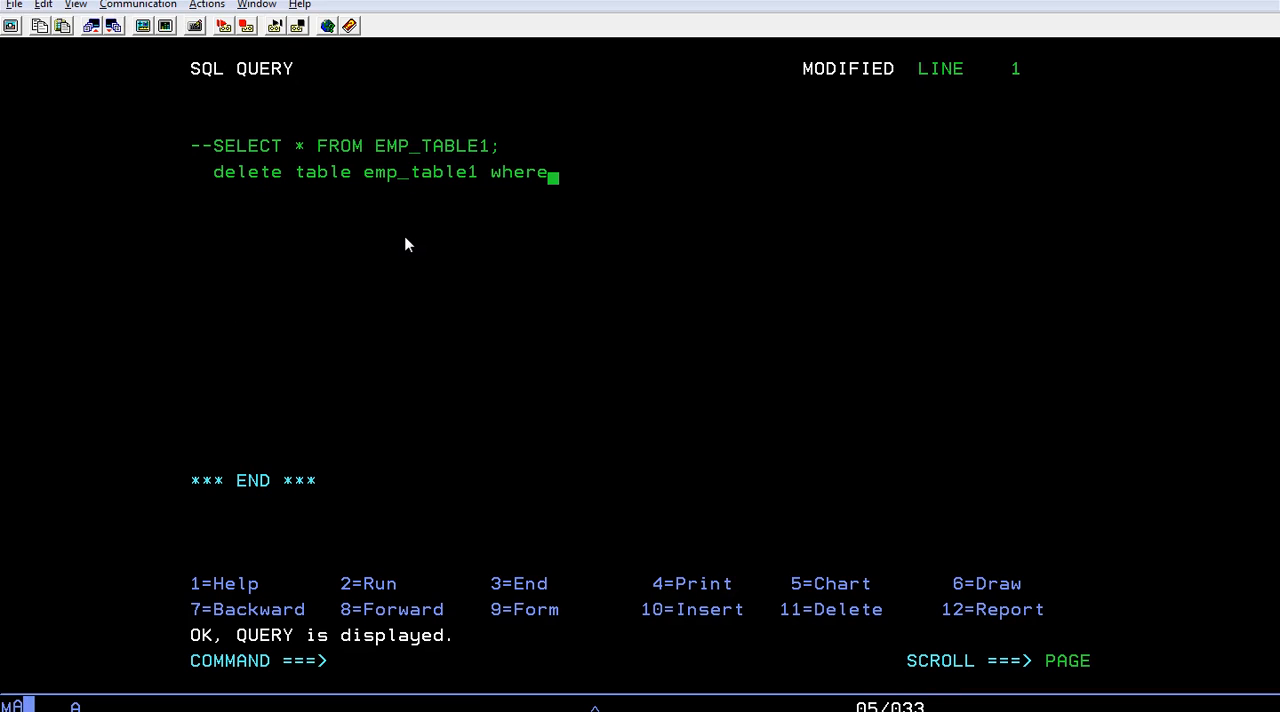
pyautogui.write('ename')
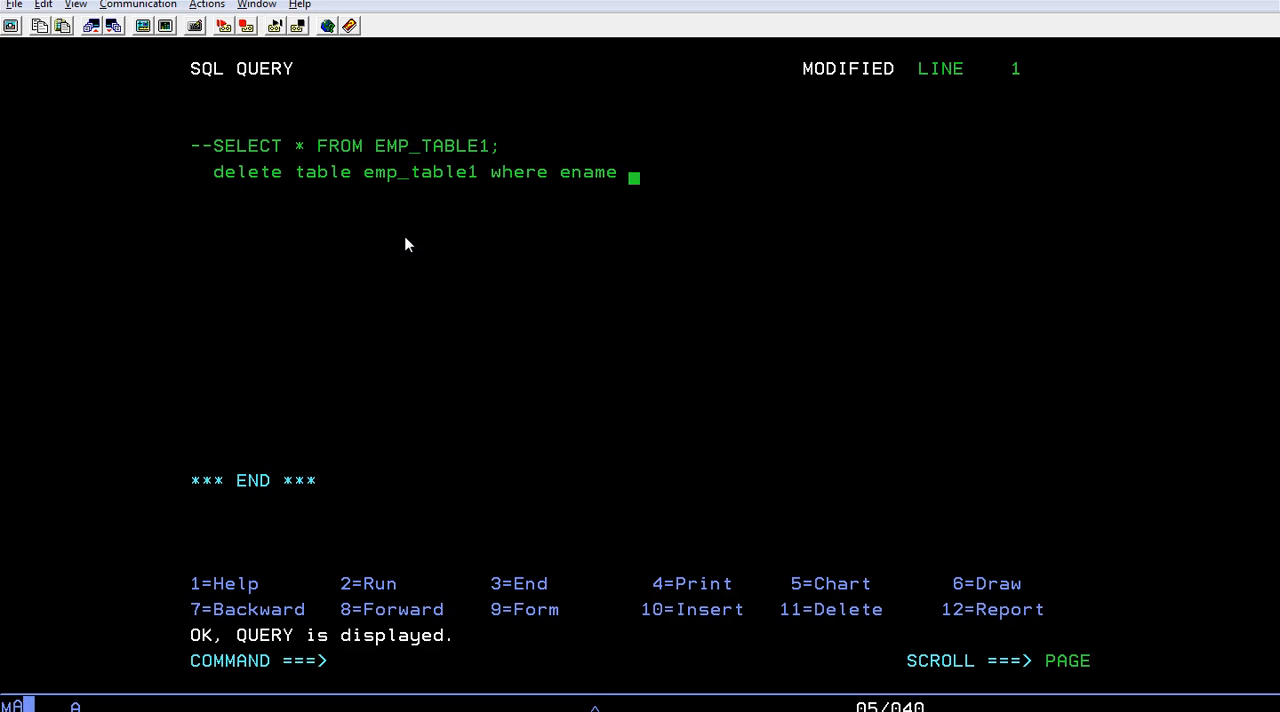
pyautogui.write("= 'SANGAR")
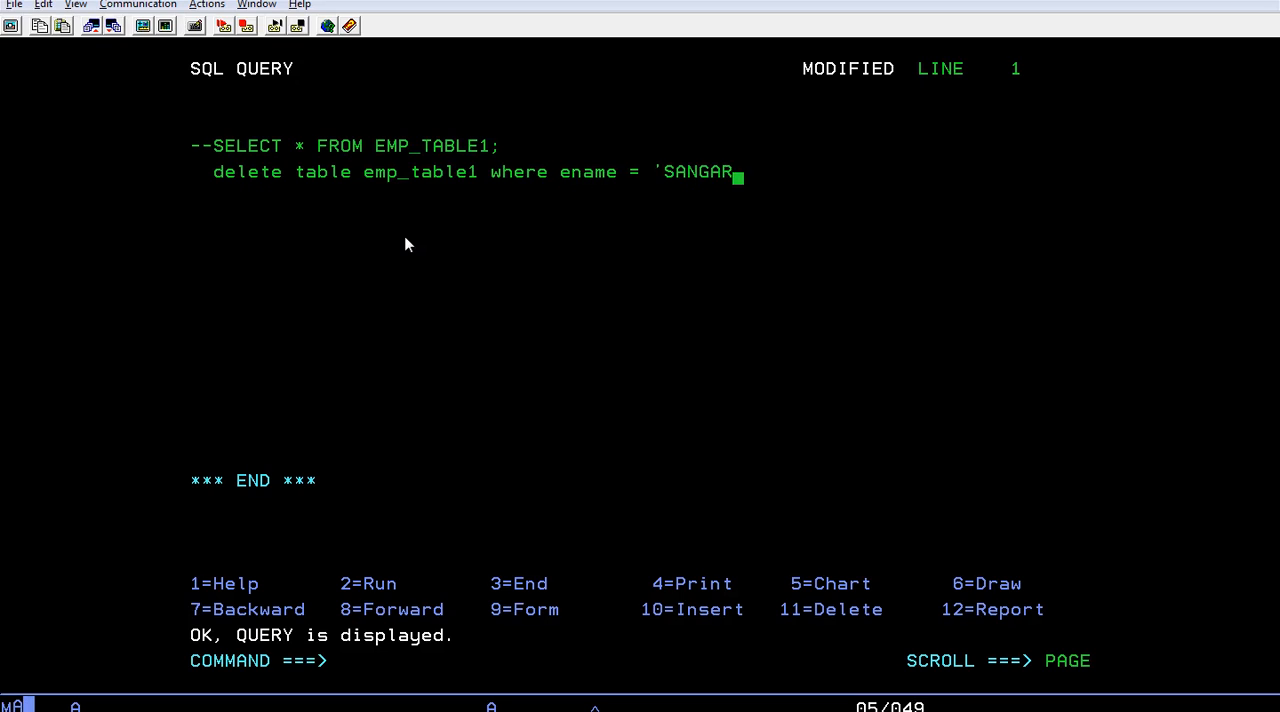
pyautogui.write("SH';")
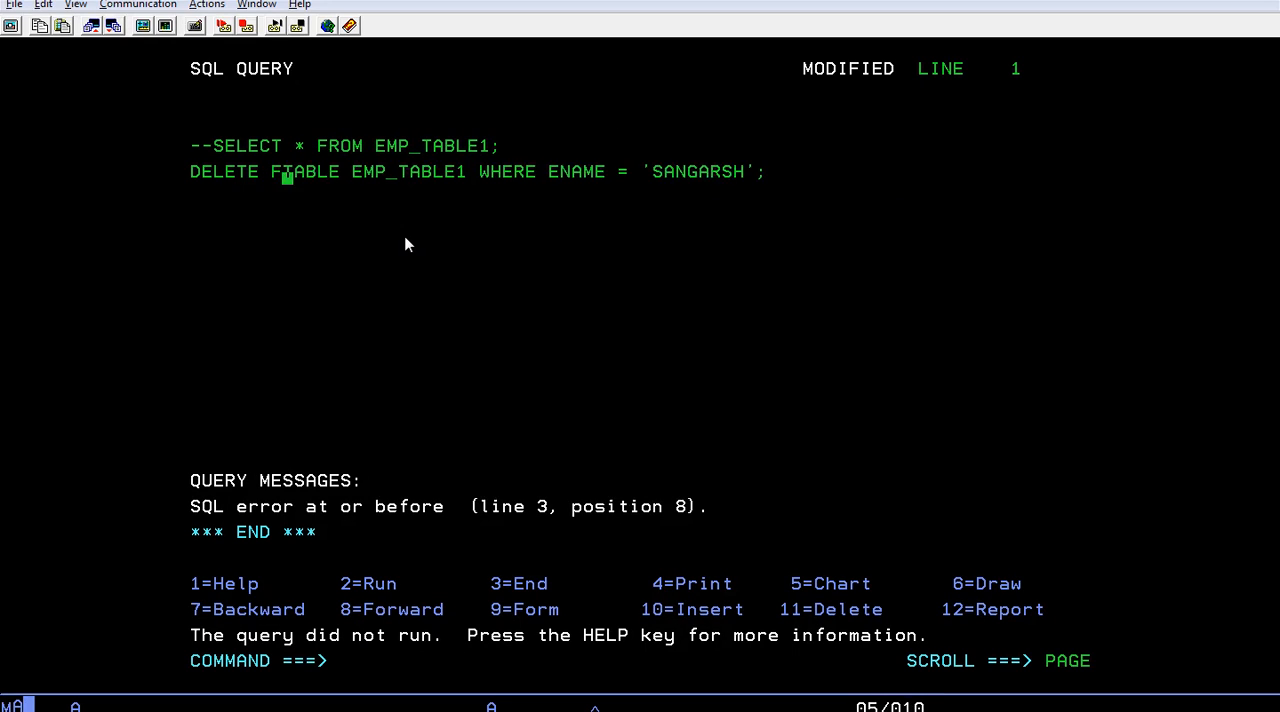
# Step: Correct TABLE to FROM and run the delete for the SANGARSH record
pyautogui.write('ROM')
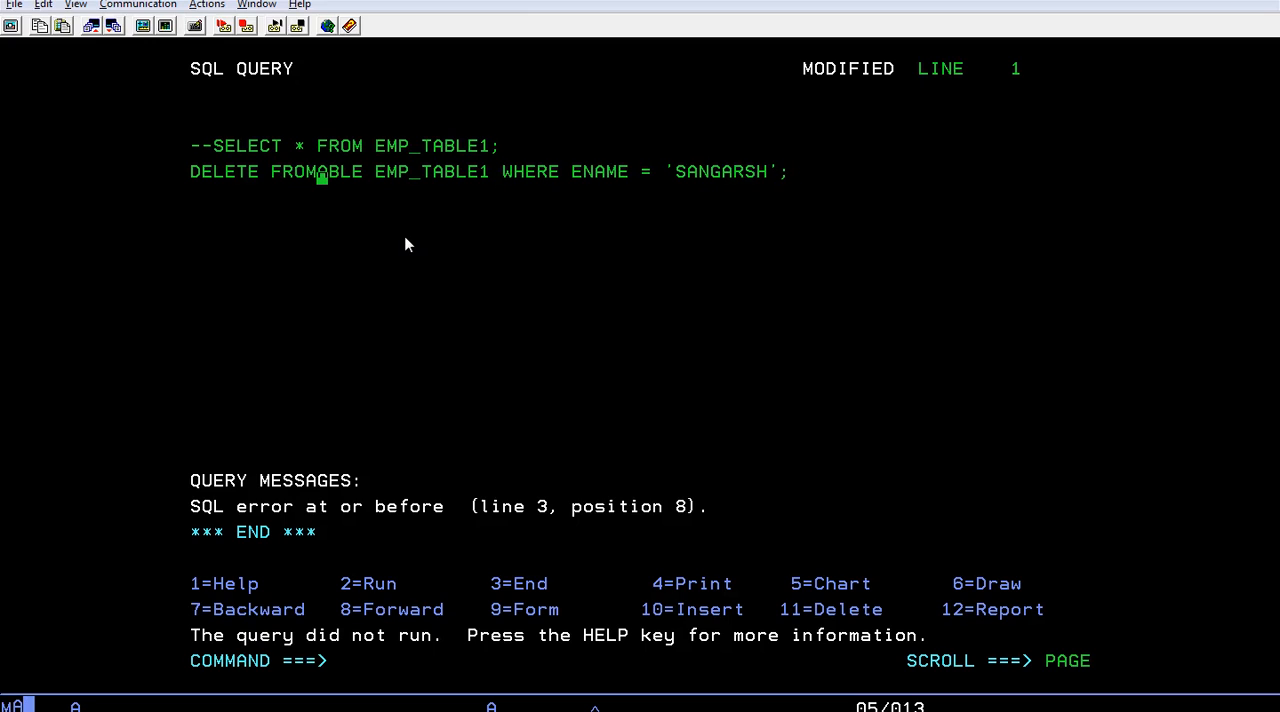
pyautogui.press('Delete')
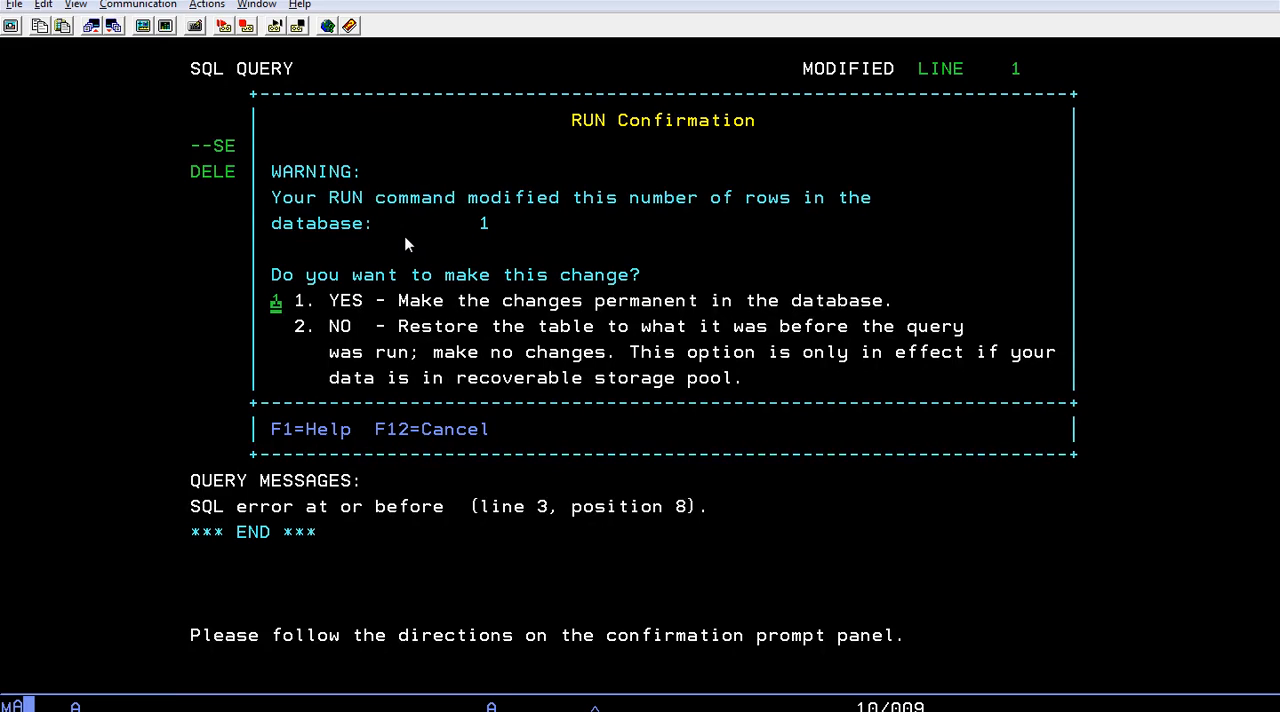
pyautogui.moveTo(496, 248)
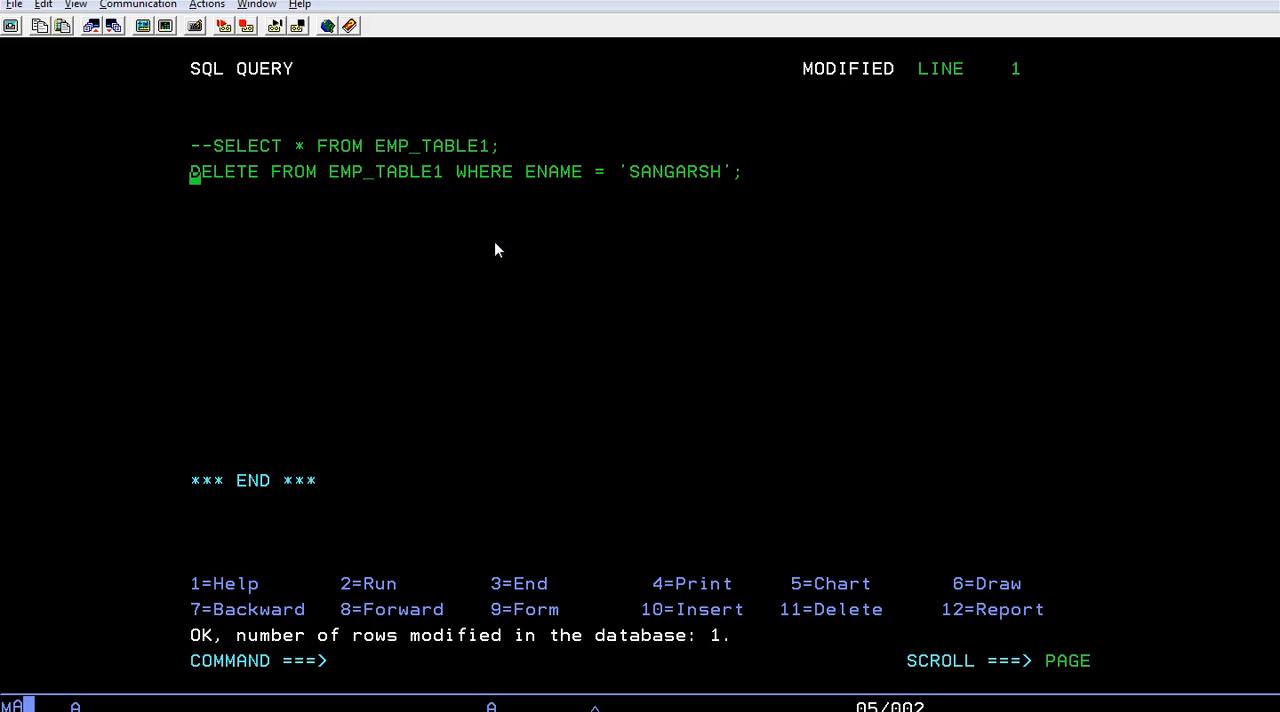
# Step: Comment out the committed SANGARSH delete line with --
pyautogui.write('--')
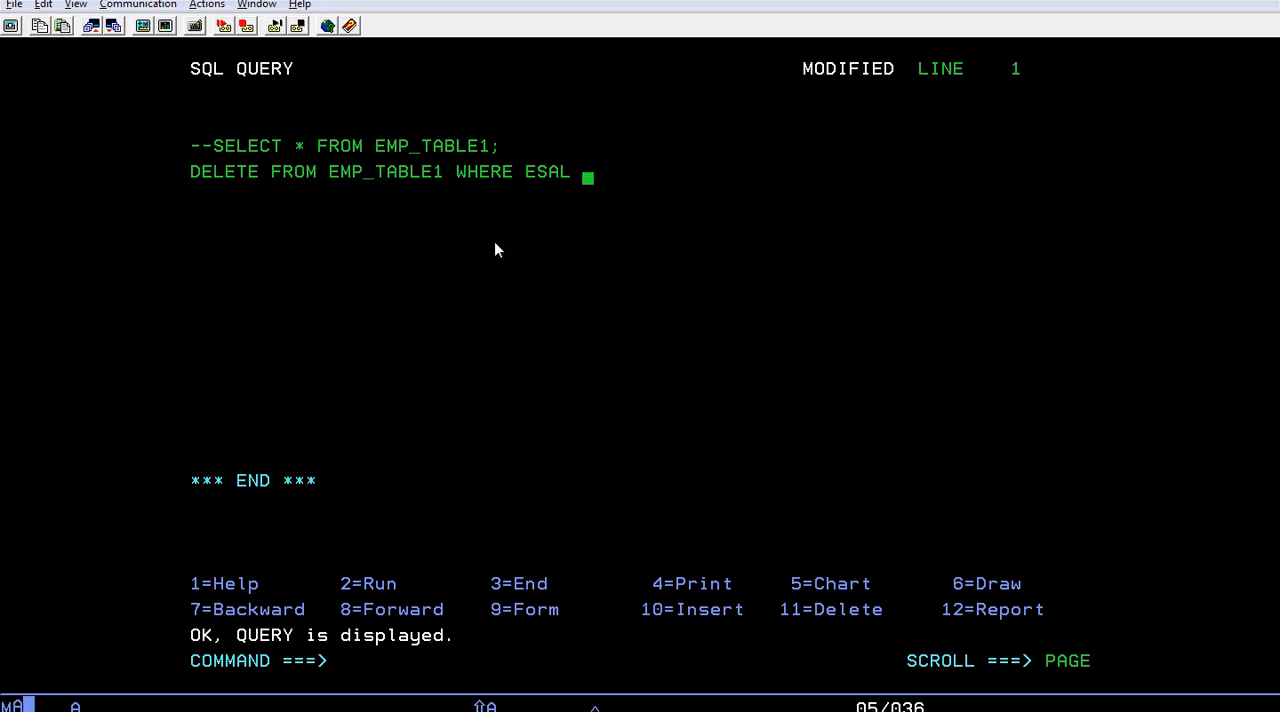
# Step: Run DELETE FROM EMP_TABLE1 WHERE ESAL > 70000, which modifies 0 rows
pyautogui.write('>')
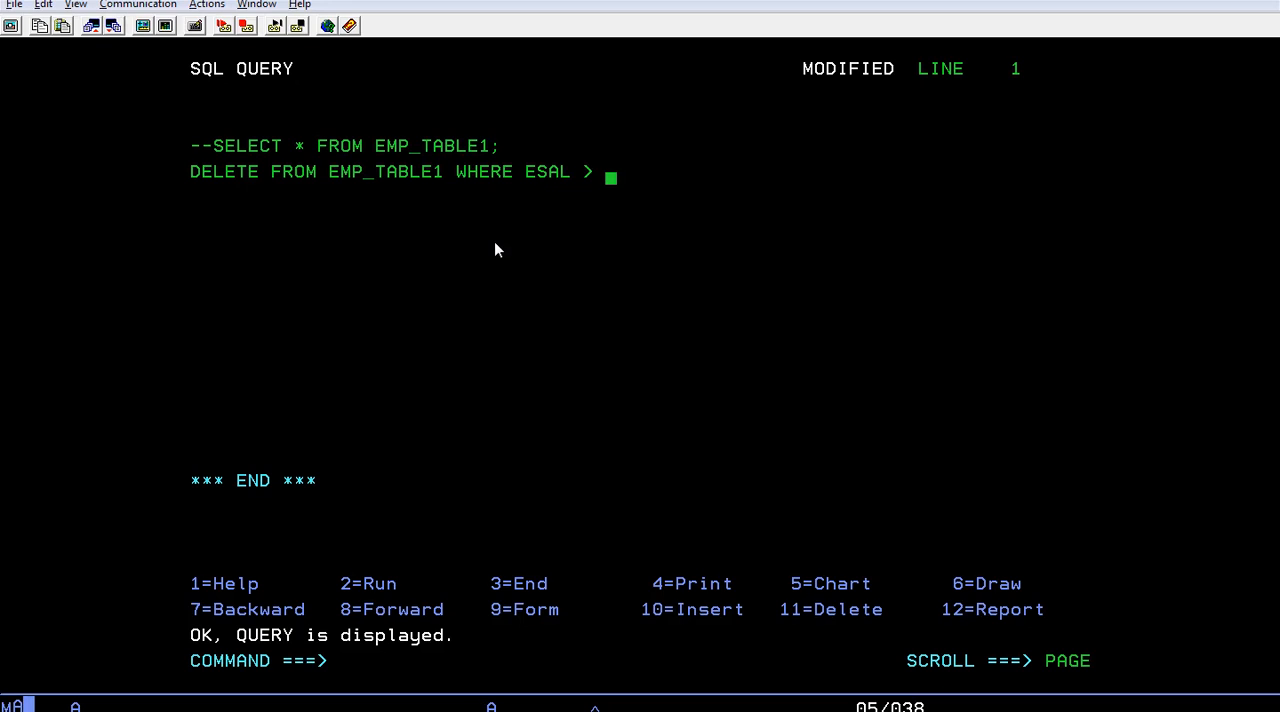
pyautogui.write('7')
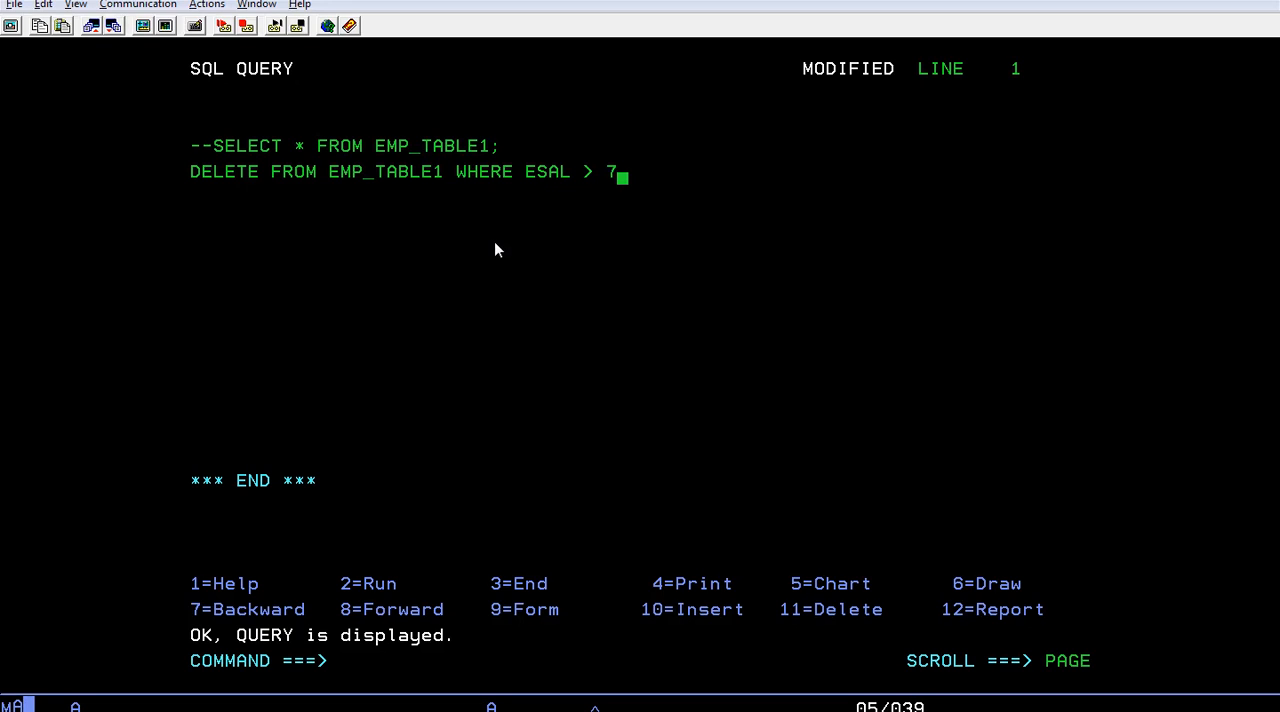
pyautogui.write('0000;')
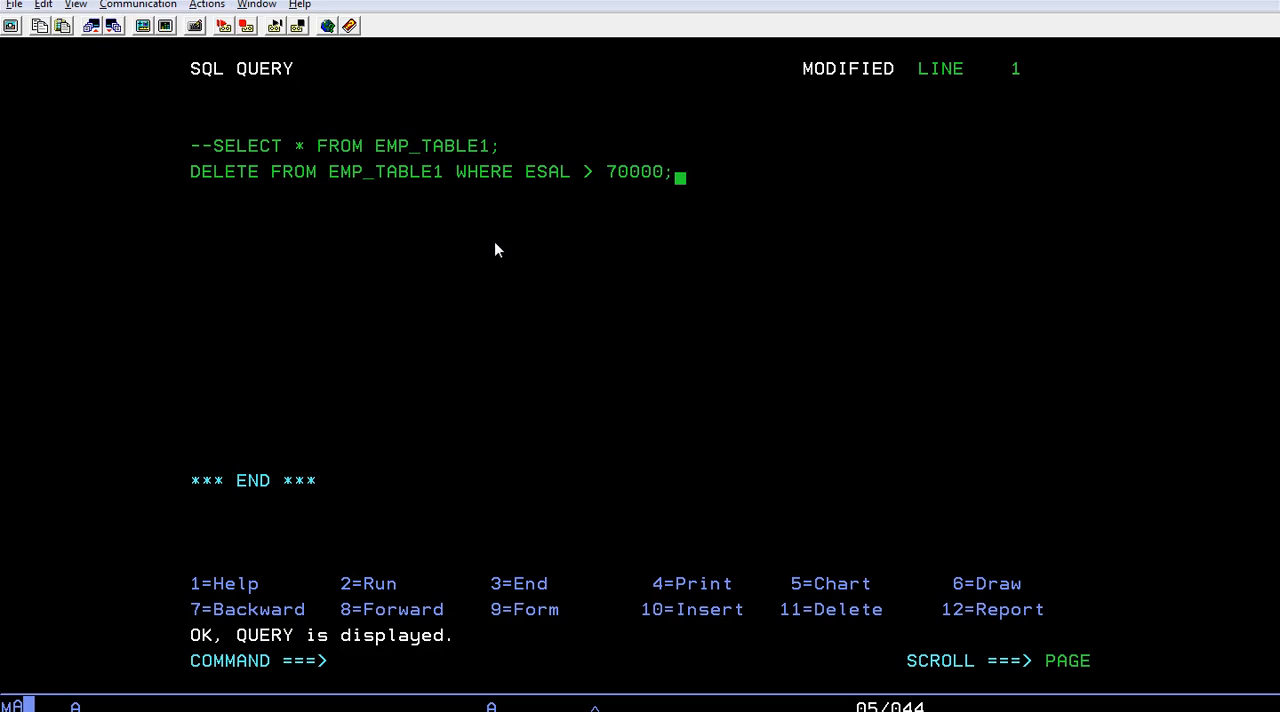
pyautogui.write('--')
pyautogui.press('Enter')
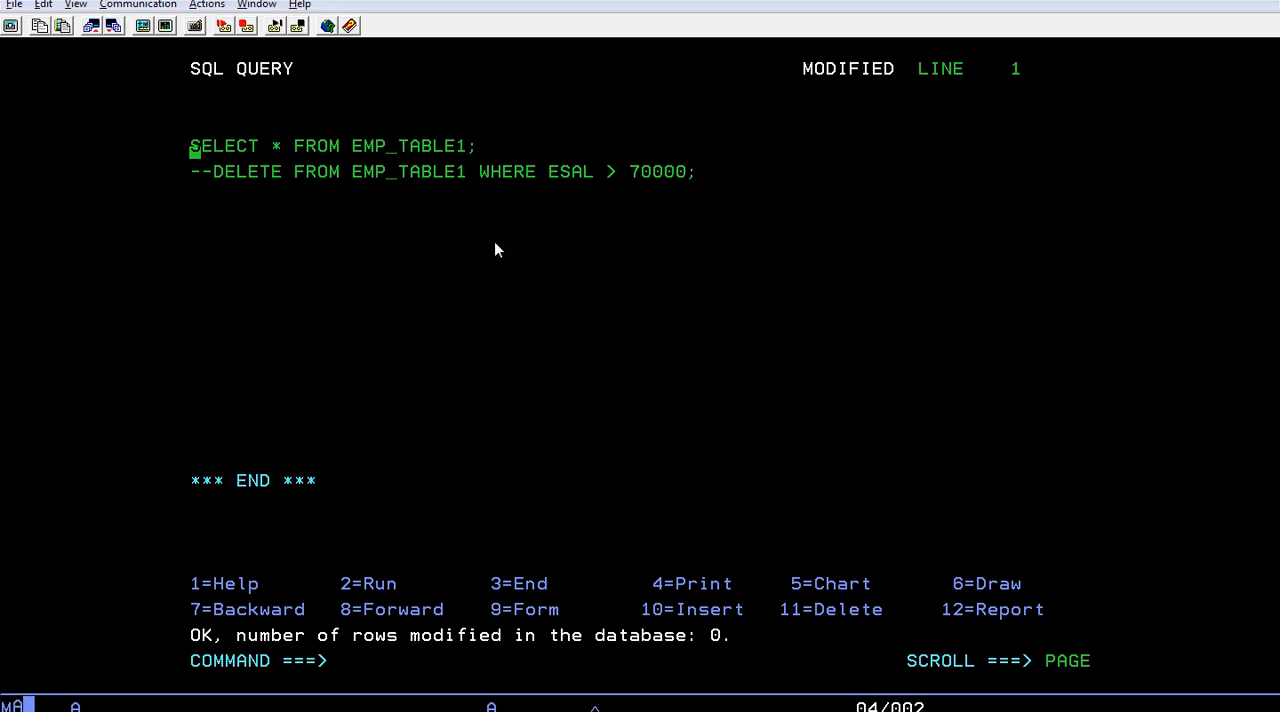
pyautogui.press('F2')
pyautogui.write('--')
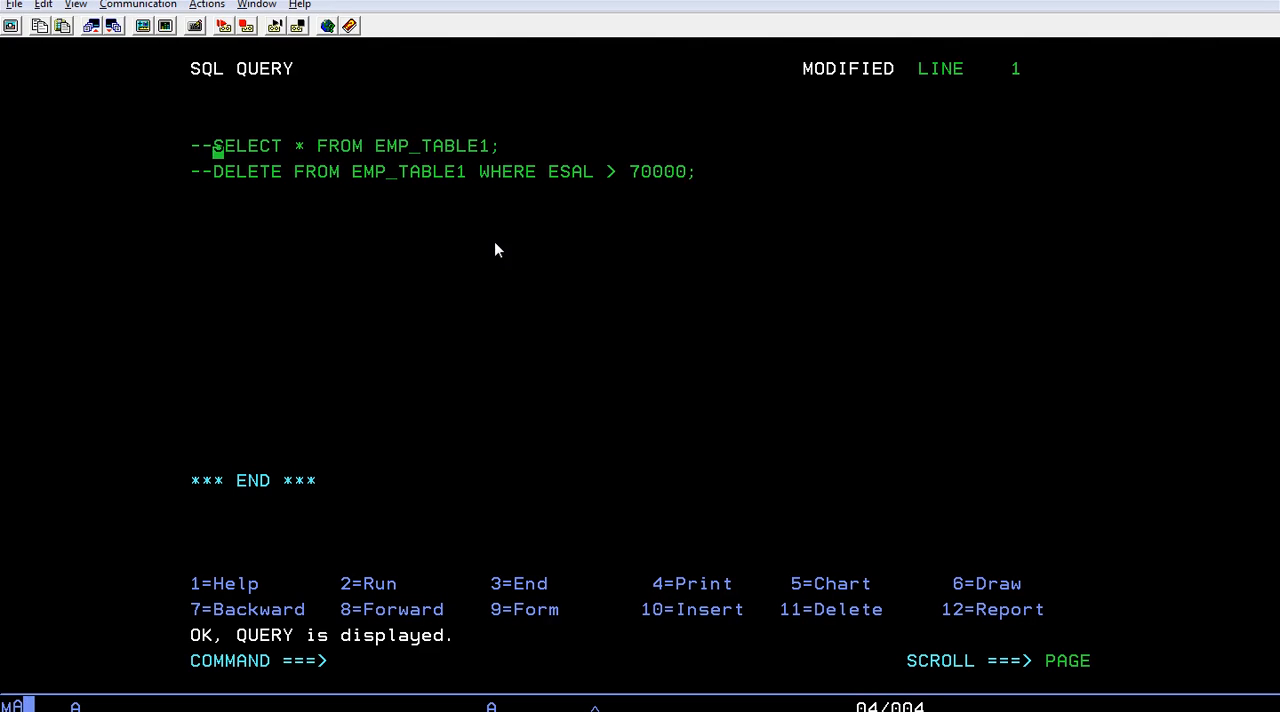
# Step: Run SELECT * FROM EMP_TABLE; on a new line, returning employee 105 TEST1234
pyautogui.press('Down')
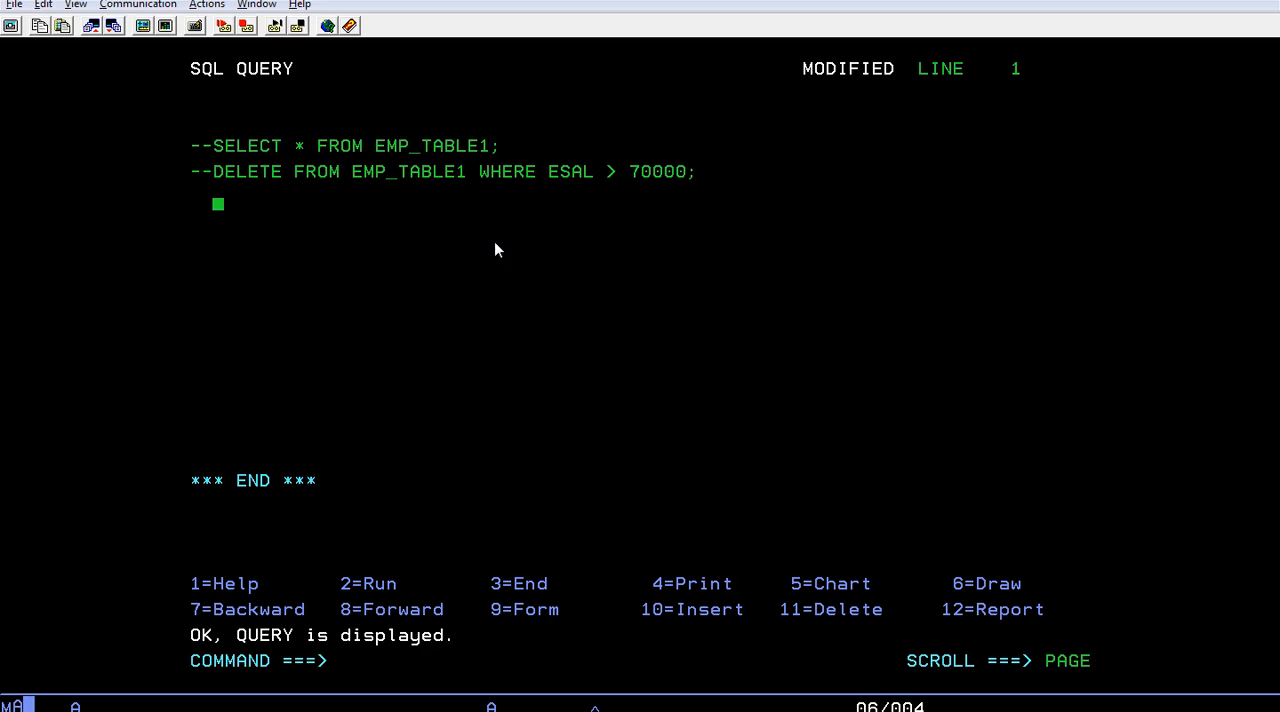
pyautogui.write('SELECT * FROM E')
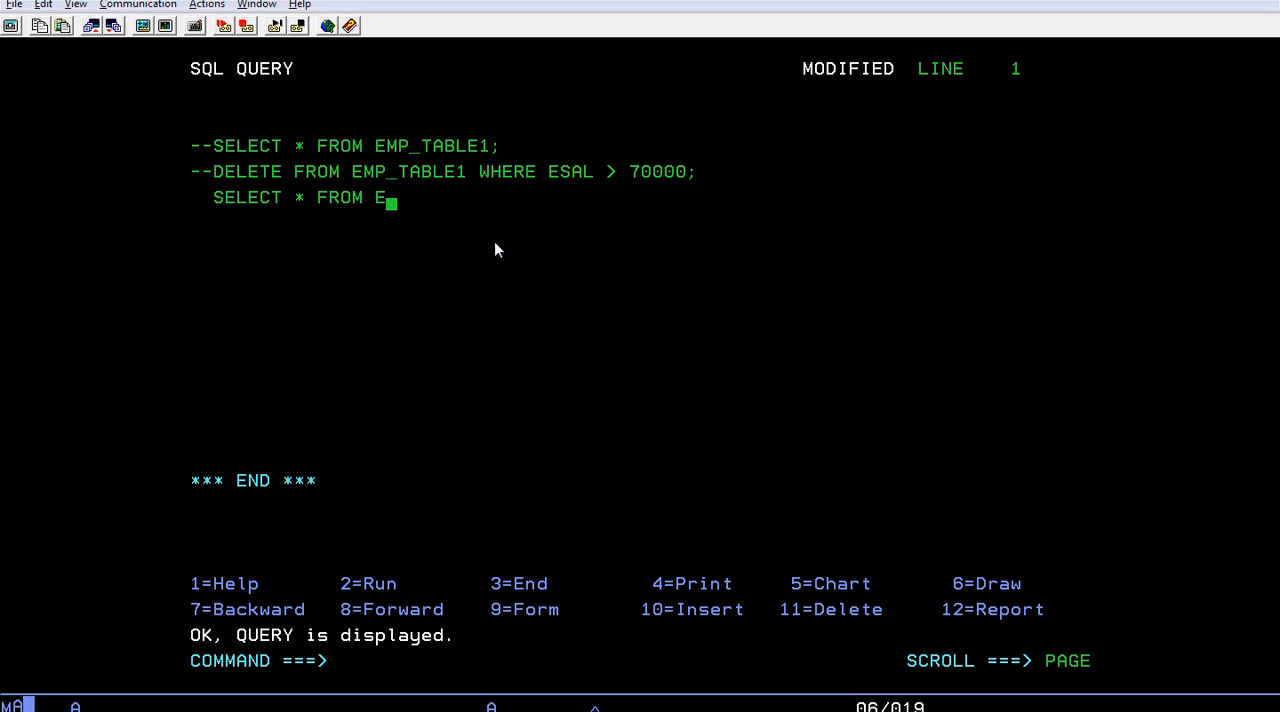
pyautogui.write('MP_TABL')
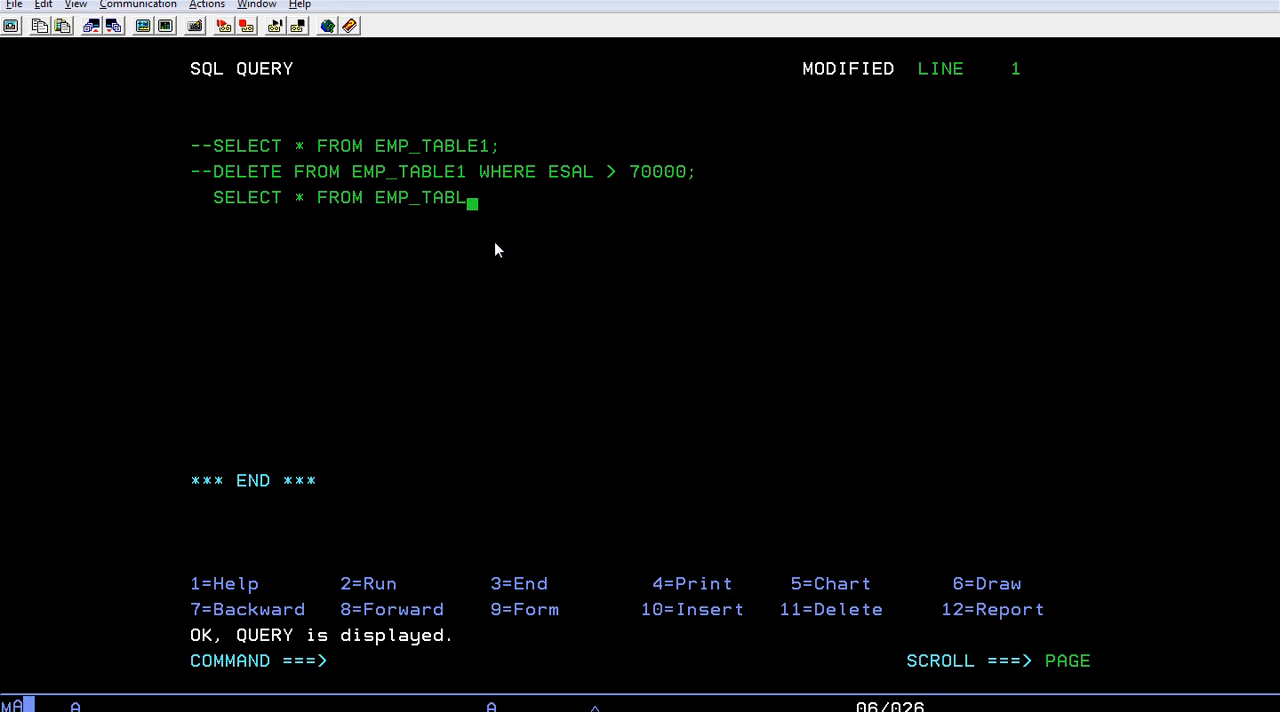
pyautogui.write('E;')
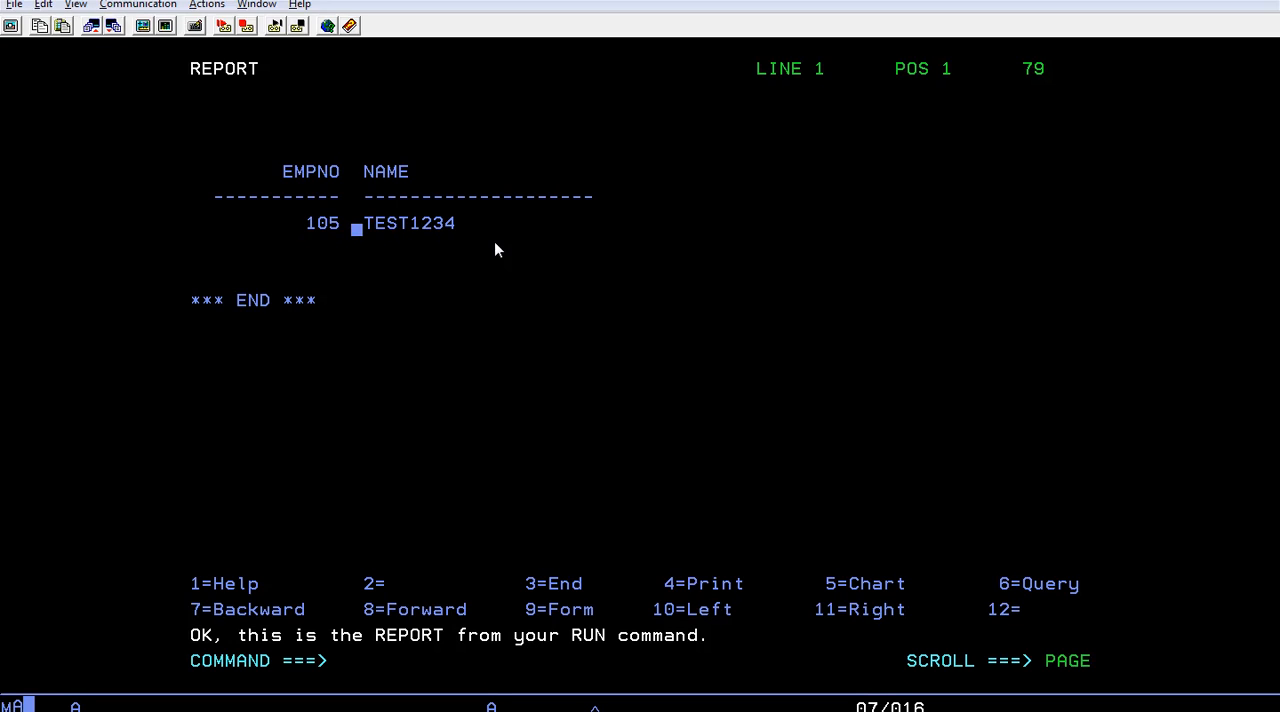
pyautogui.click(424, 224)
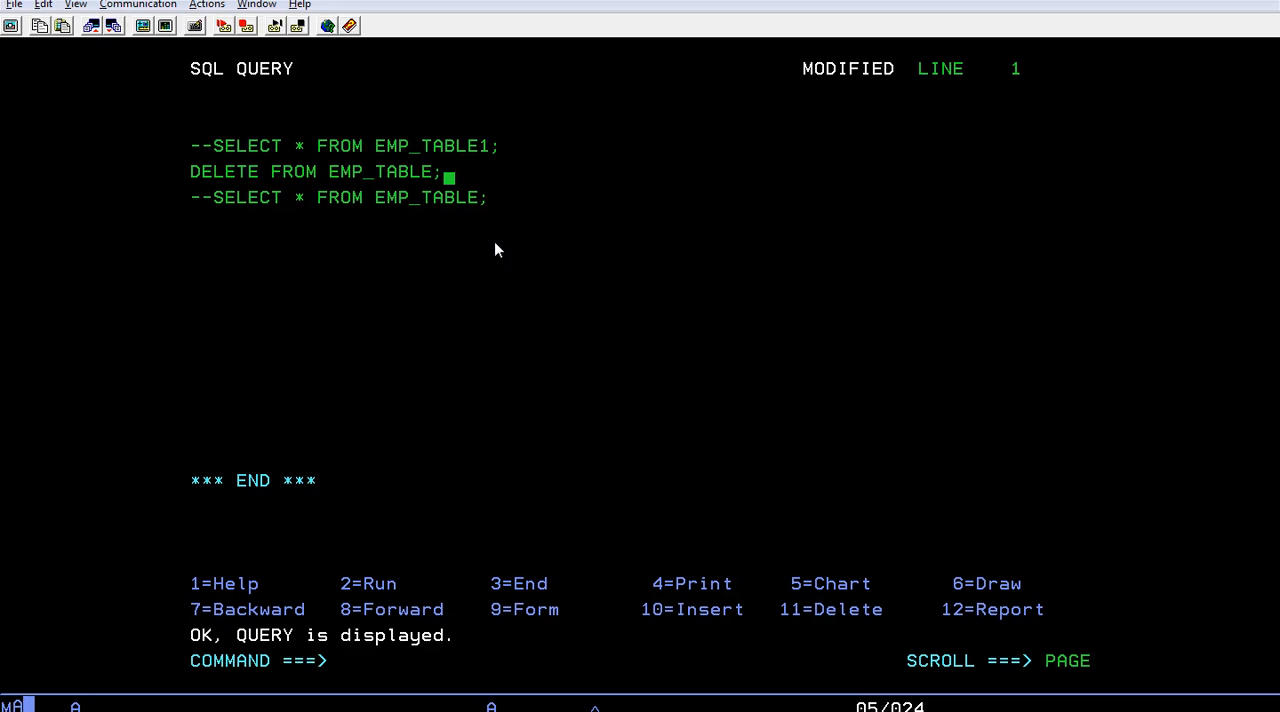
# Step: Run DELETE FROM EMP_TABLE; and confirm YES to remove all rows permanently
pyautogui.press('f2')
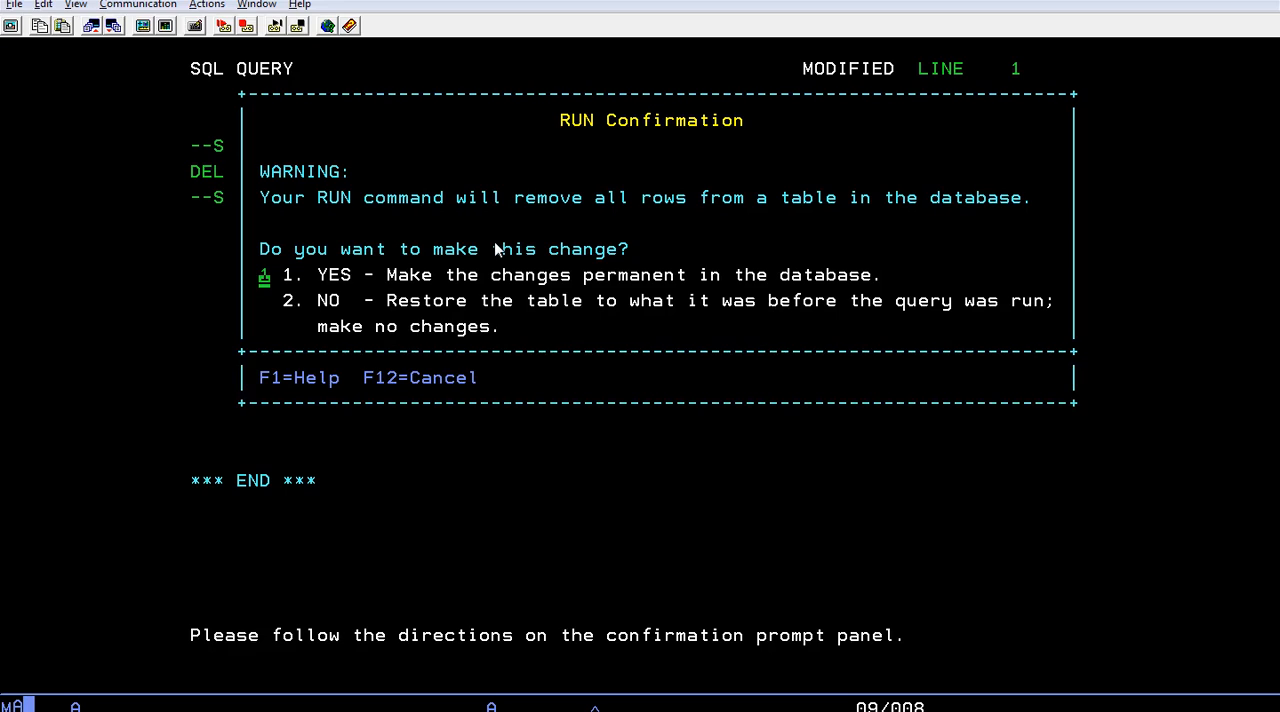
pyautogui.moveTo(1004, 228)
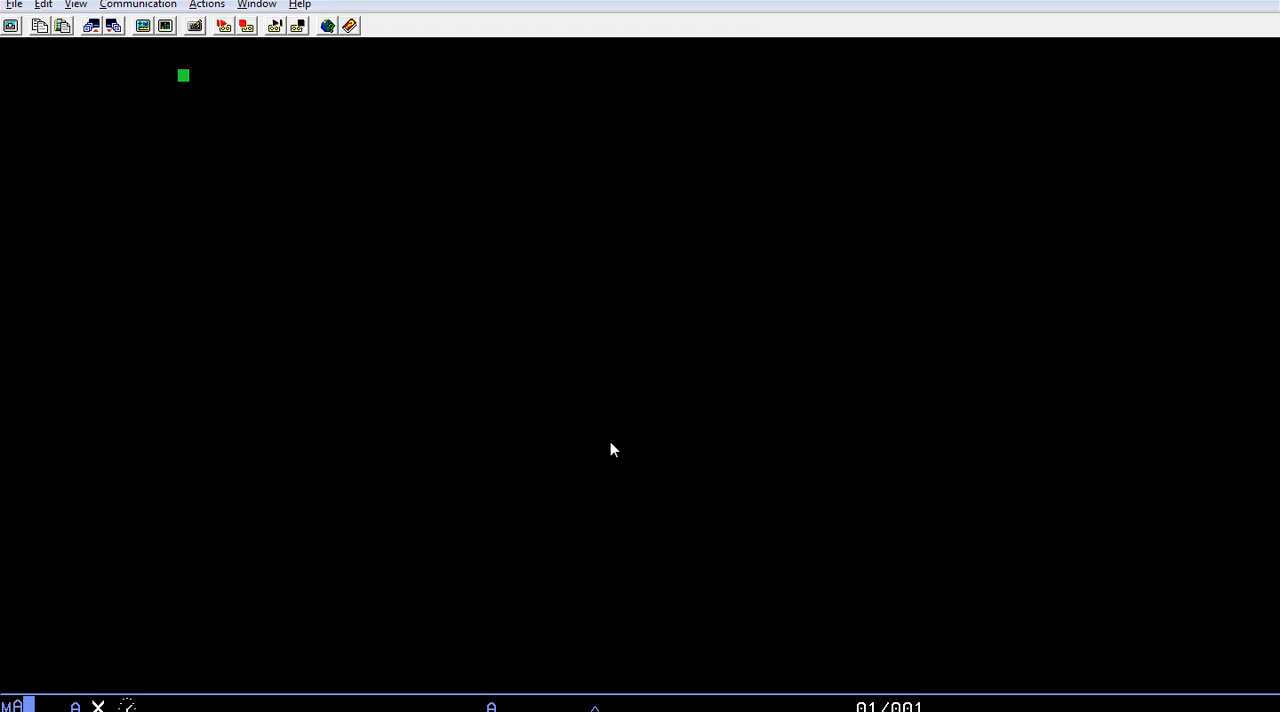
pyautogui.press('Enter')
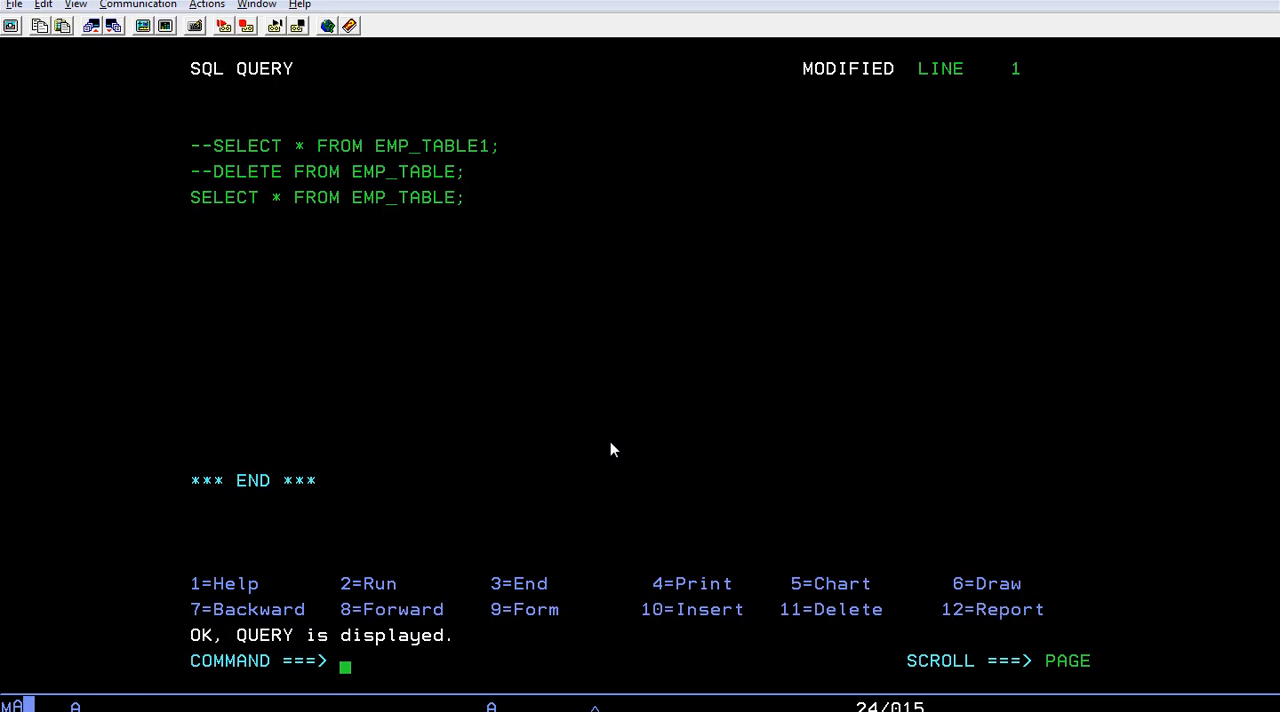
pyautogui.click(344, 280)
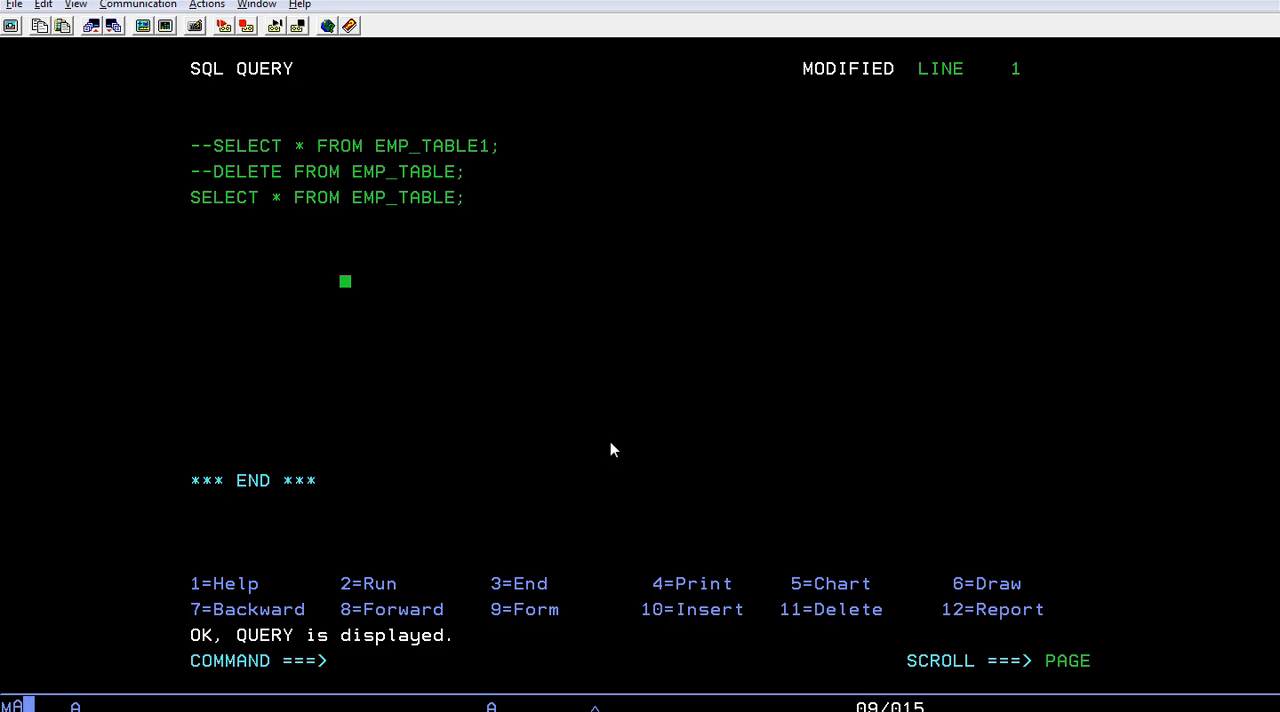
pyautogui.click(192, 196)
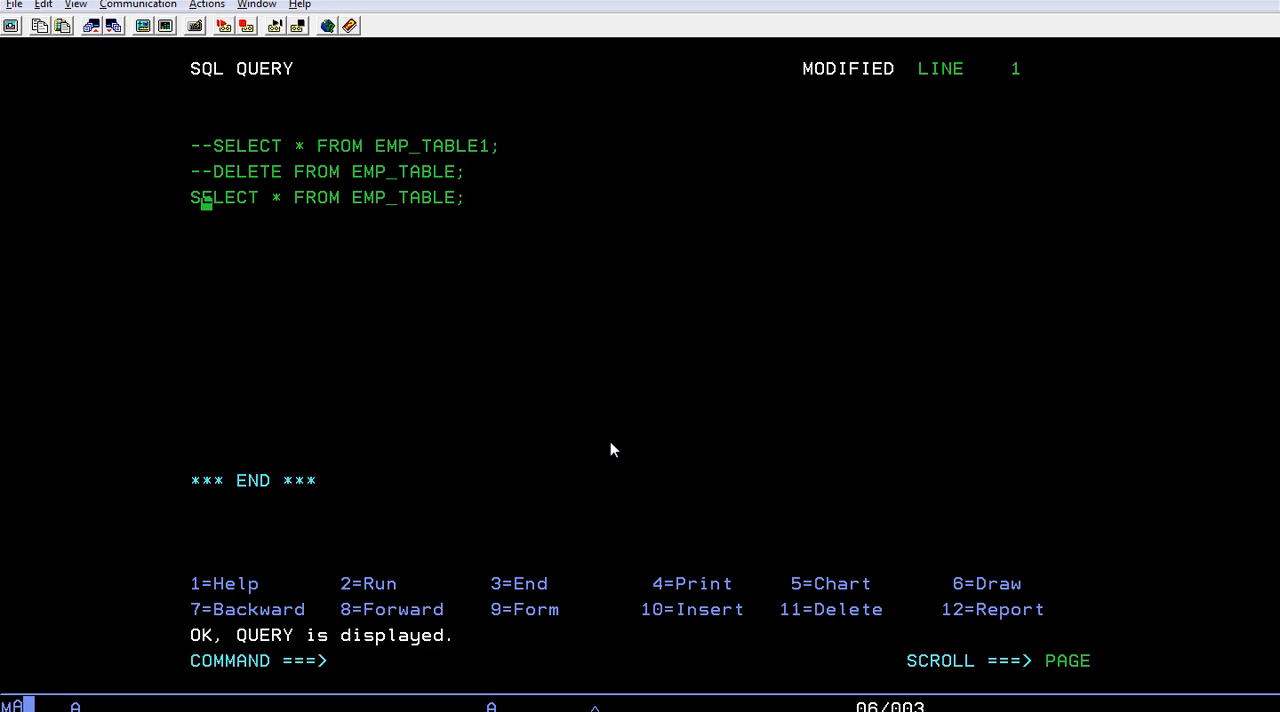
pyautogui.moveTo(64, 164)
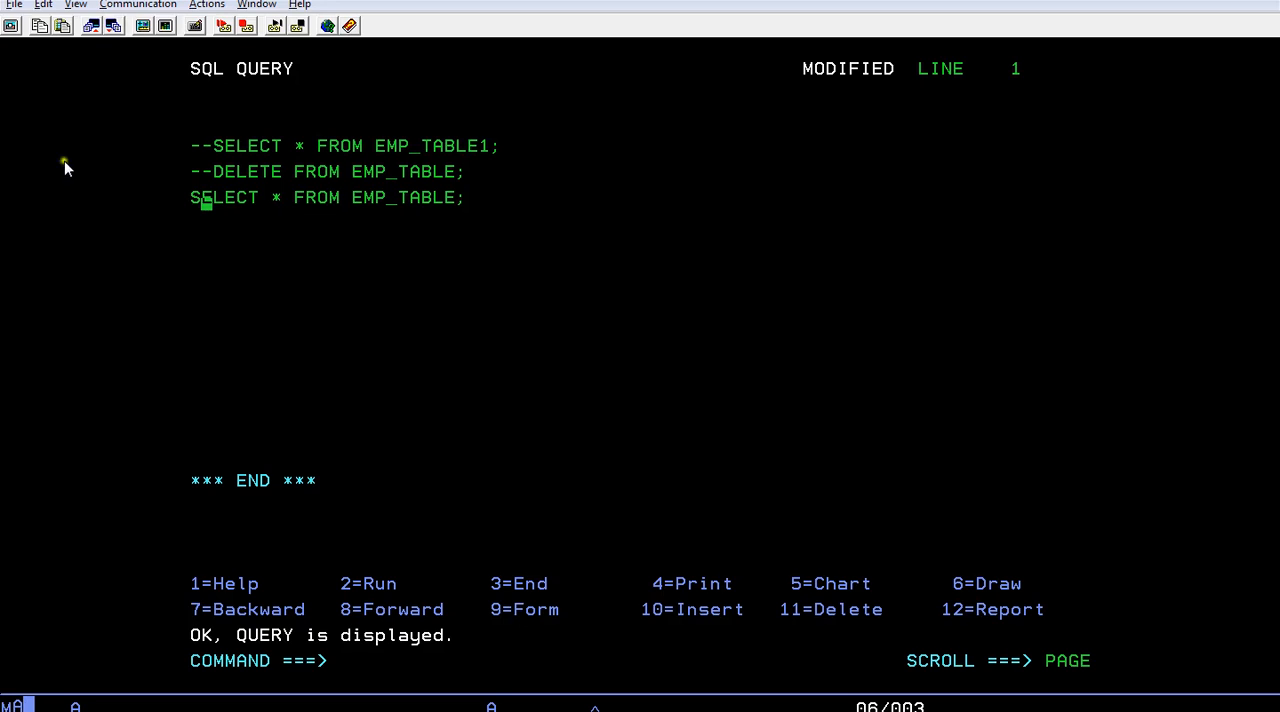